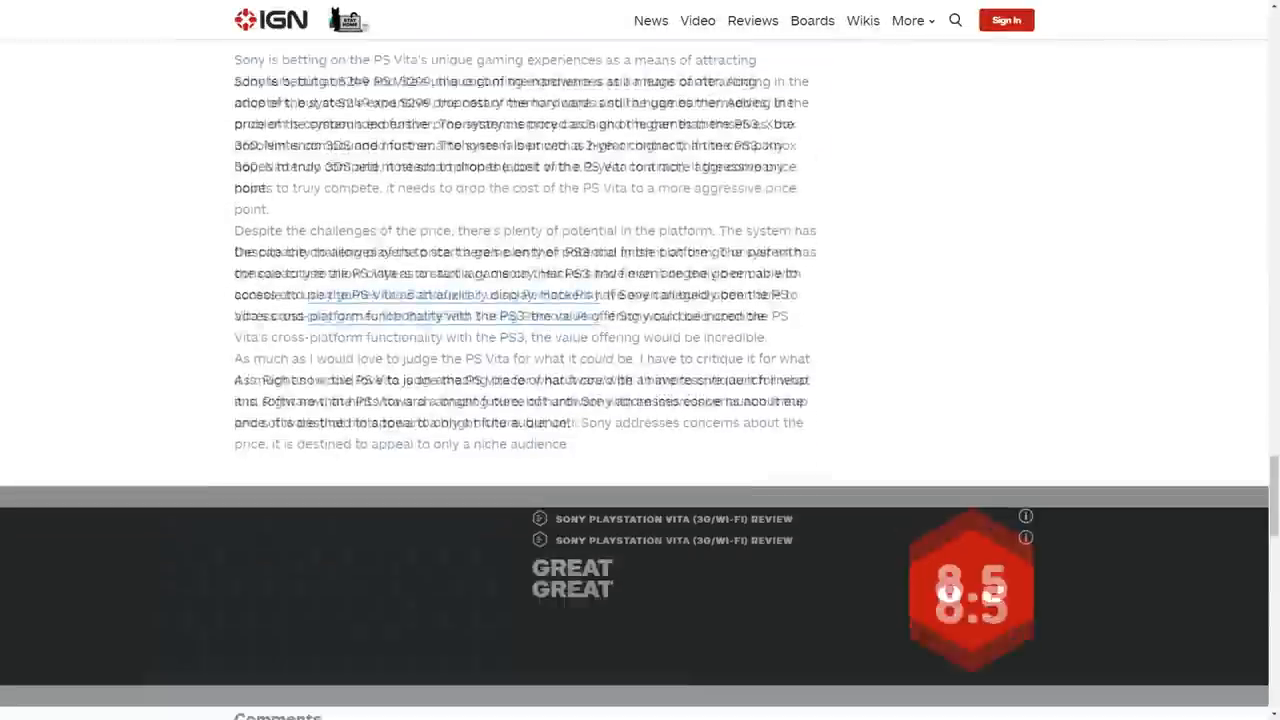
scroll(down, 3)
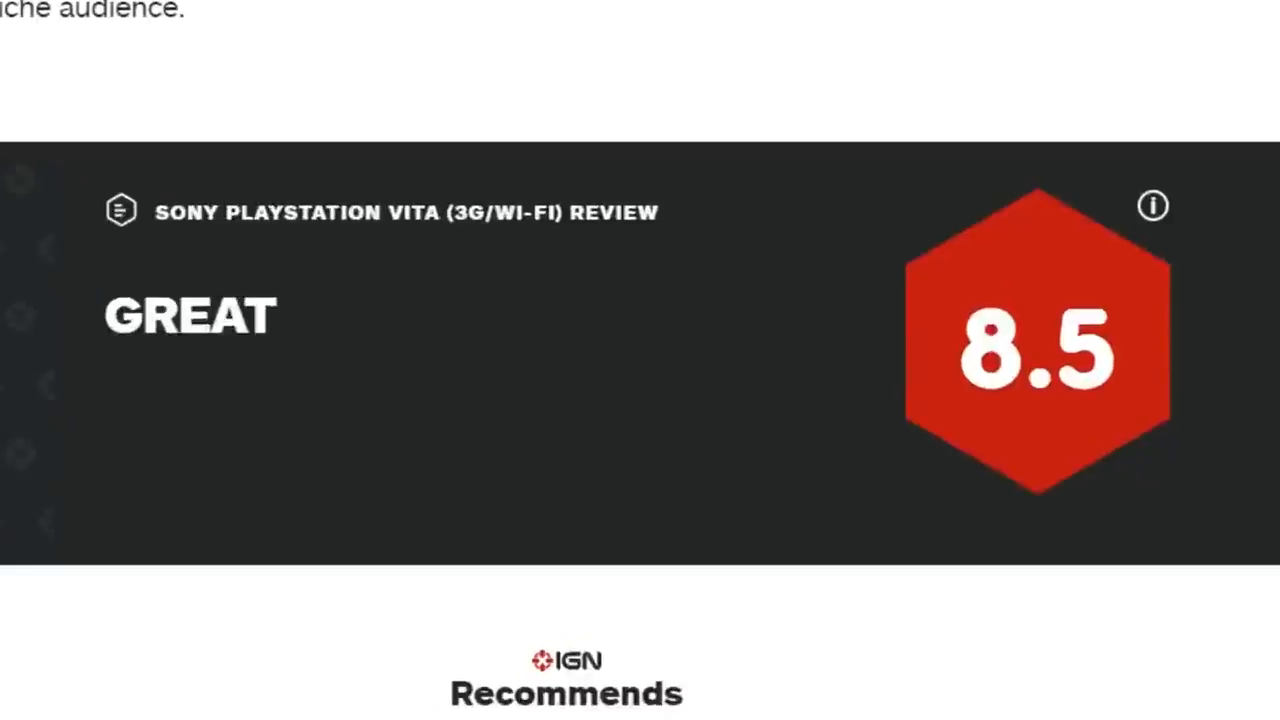